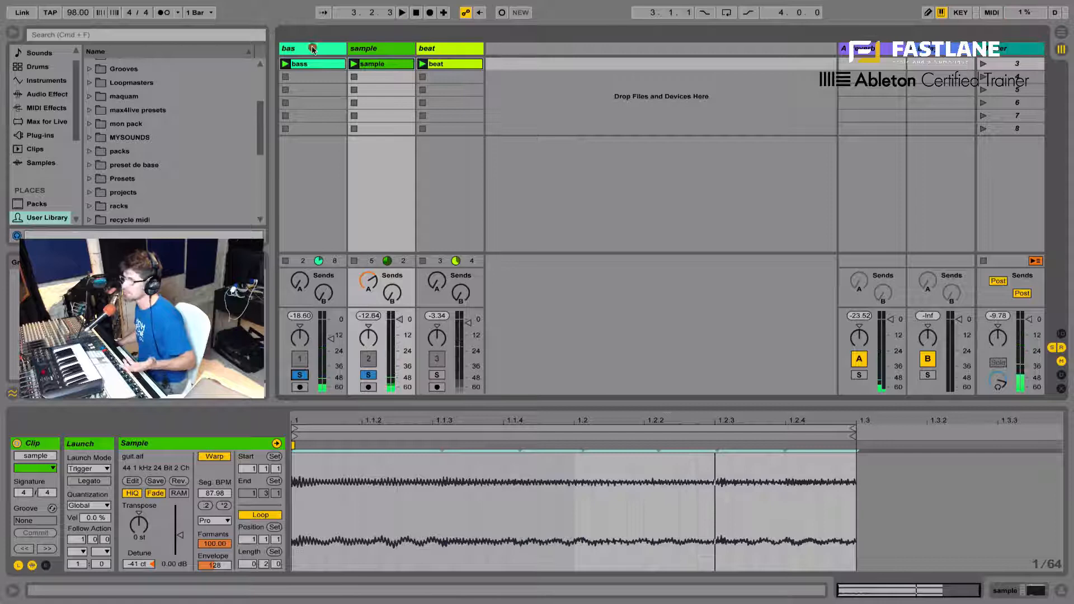
# Select the bass clip and enter MIDI Map Mode with Cmd+M
pyautogui.click(314, 62)
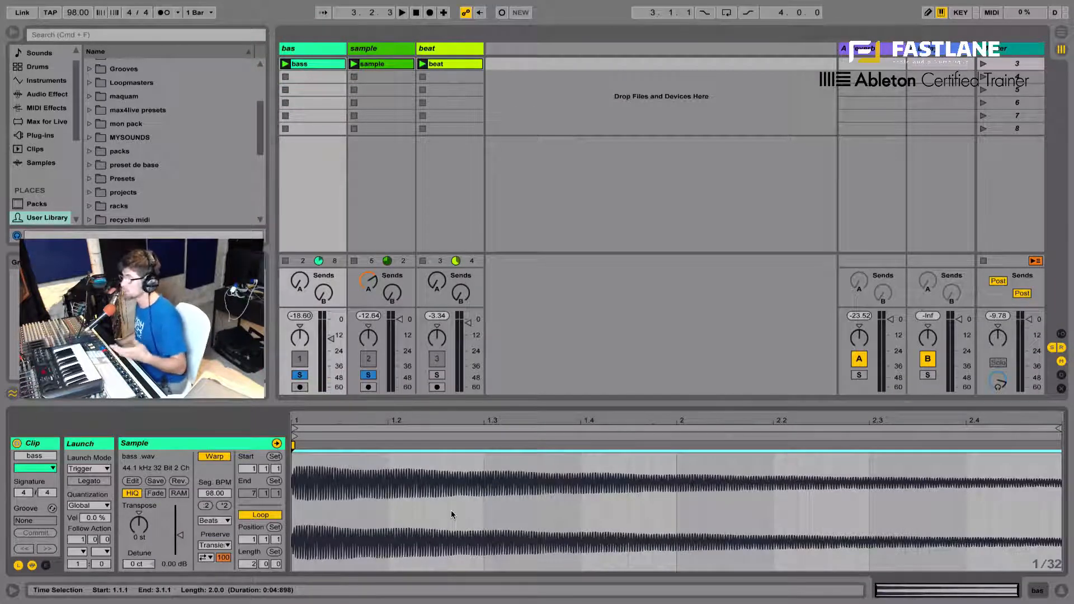
pyautogui.click(368, 375)
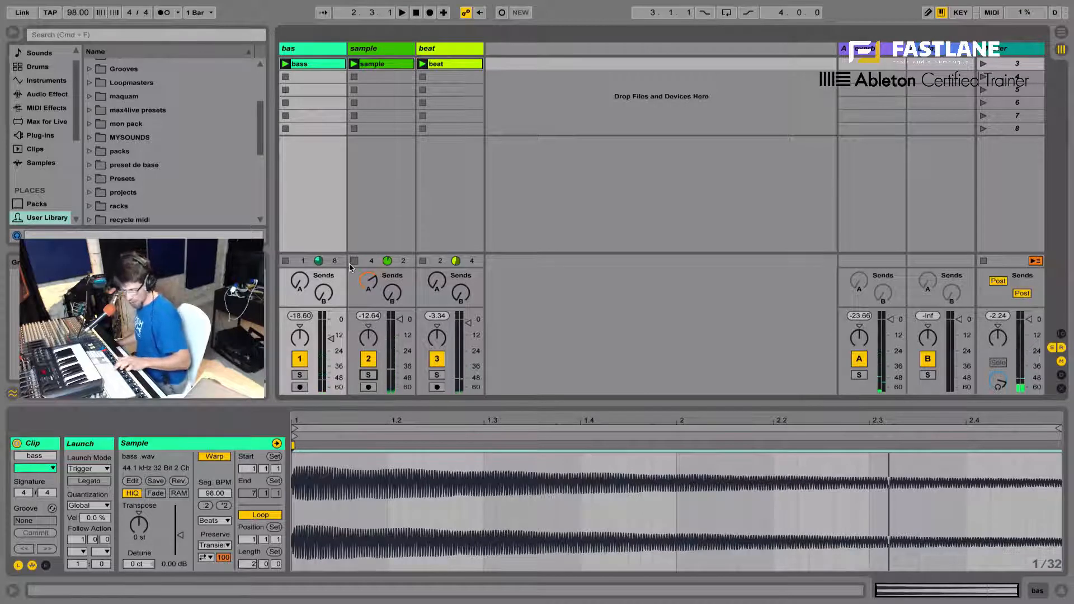
pyautogui.press('cmd+m')
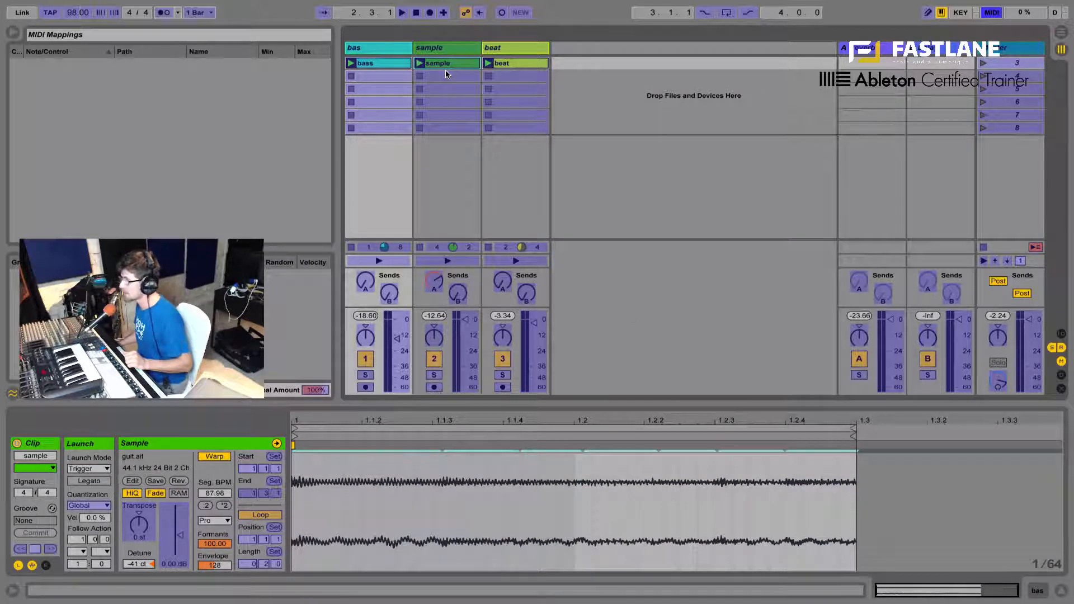
# Target the sample clip for the C2–C4 key mapping and give it 1/16 launch quantization
pyautogui.click(446, 62)
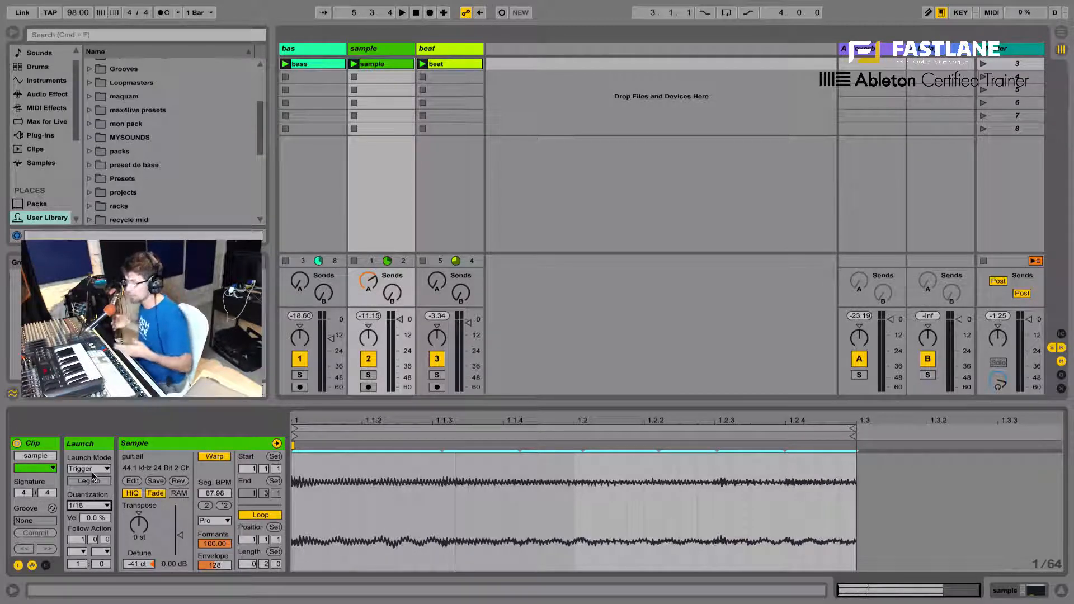
# Map the bass clip to the C2–C4 keys, leave Map Mode and set its quantization to 1/16
pyautogui.click(990, 13)
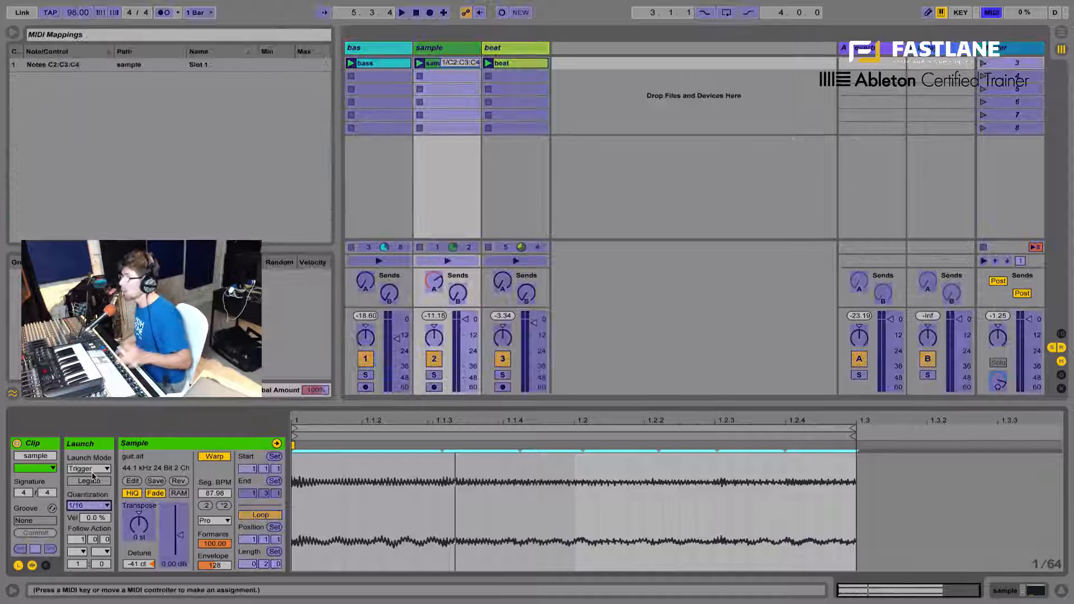
pyautogui.click(363, 63)
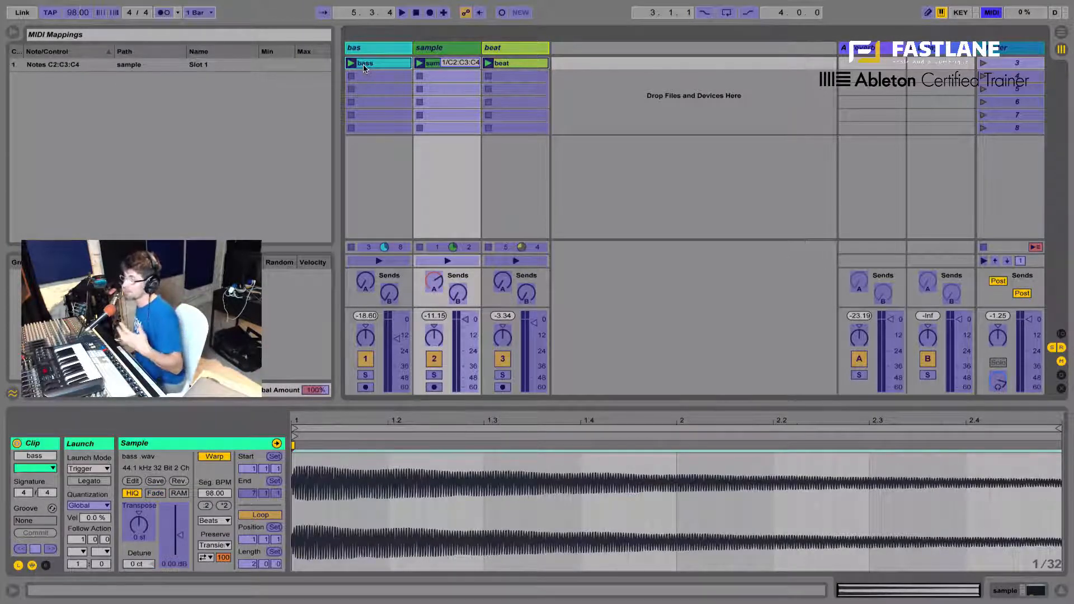
pyautogui.click(351, 63)
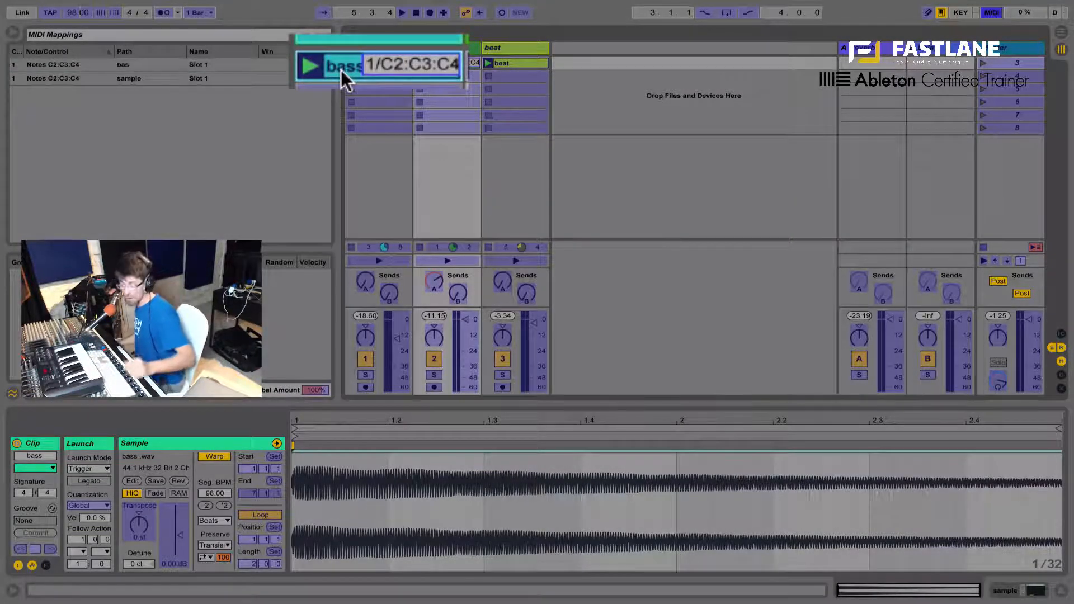
pyautogui.click(990, 12)
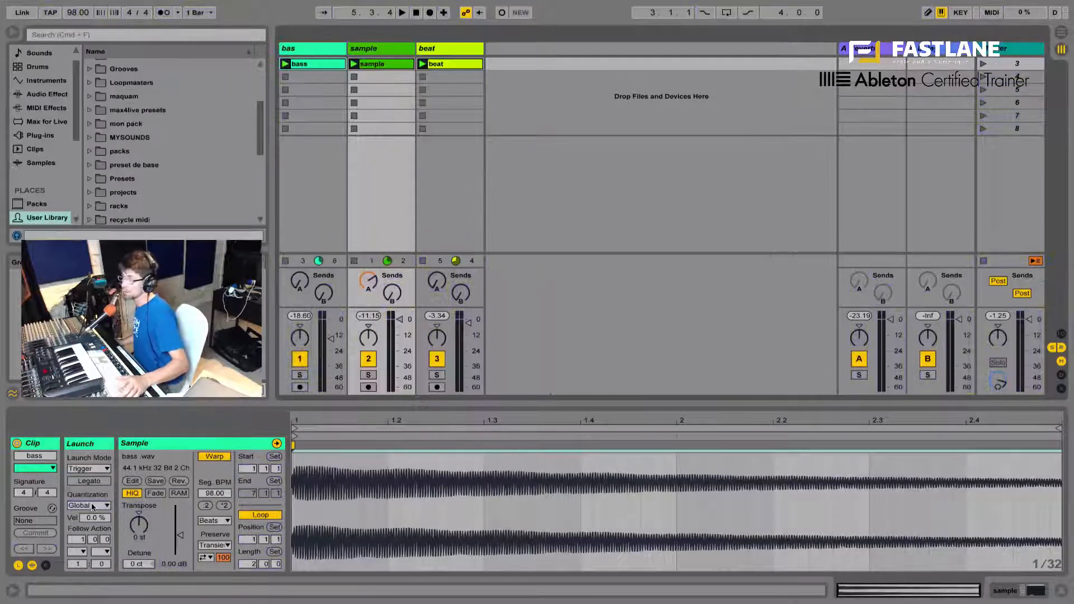
pyautogui.click(87, 504)
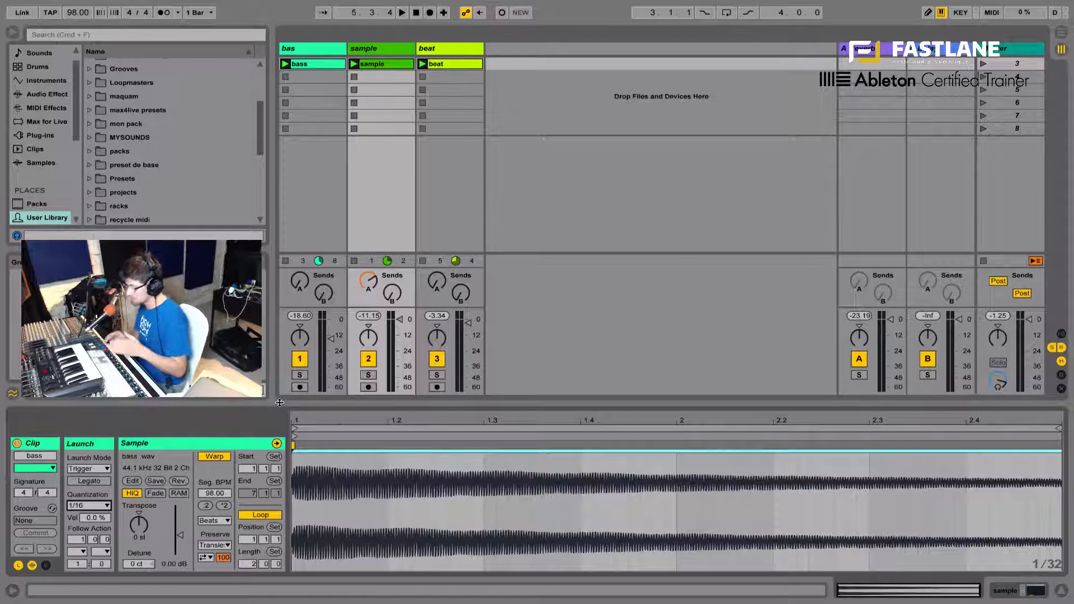
# Multi-select the bass and sample clips to edit their launch settings together
pyautogui.click(401, 12)
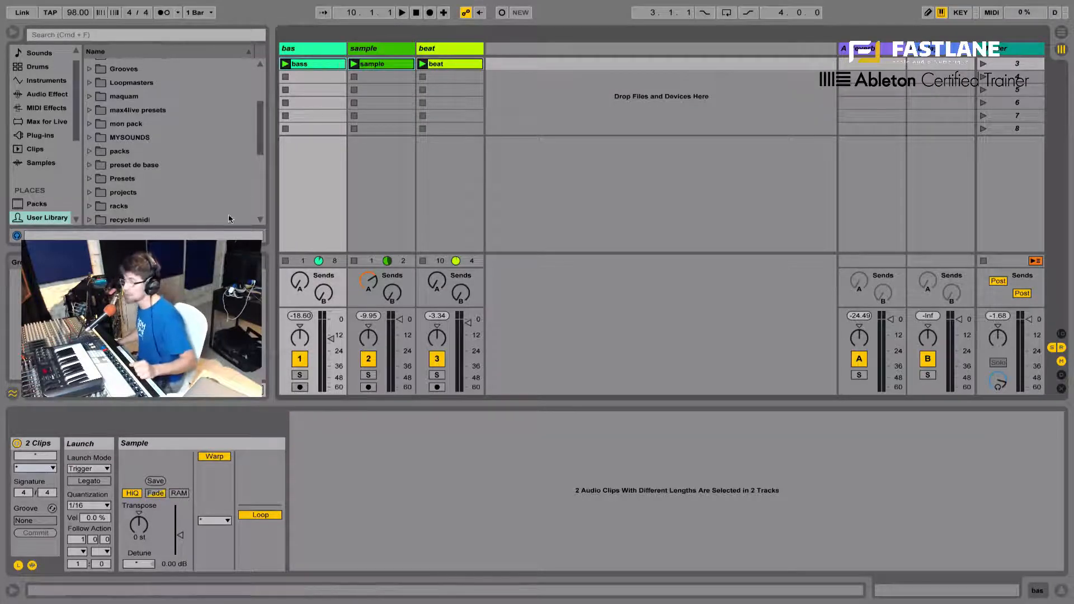
# Set both clips to Repeat launch mode with Legato on, then verify on the sample clip
pyautogui.click(87, 468)
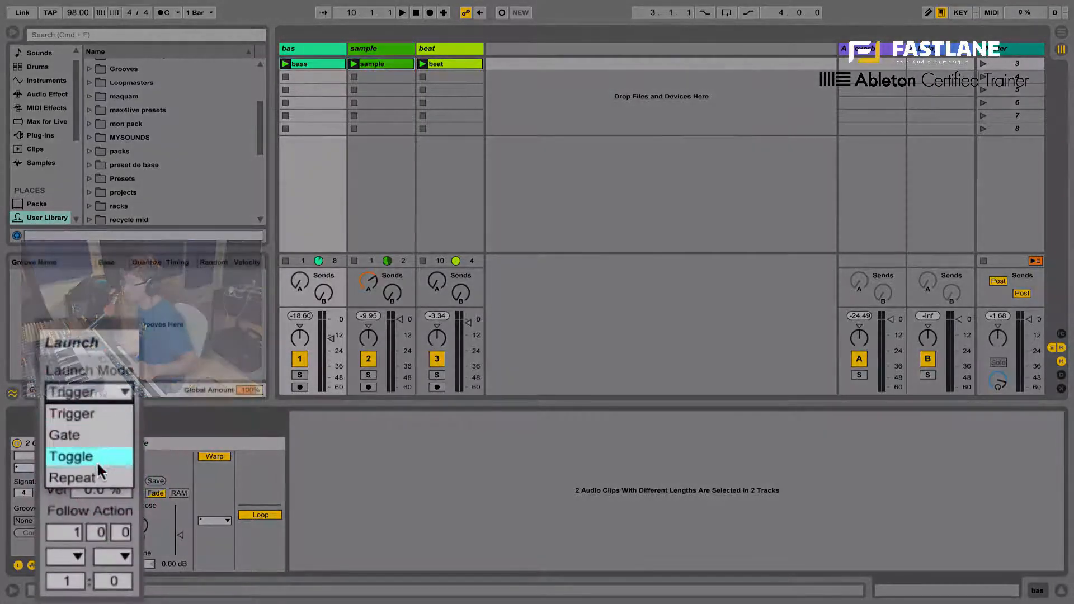
pyautogui.click(72, 477)
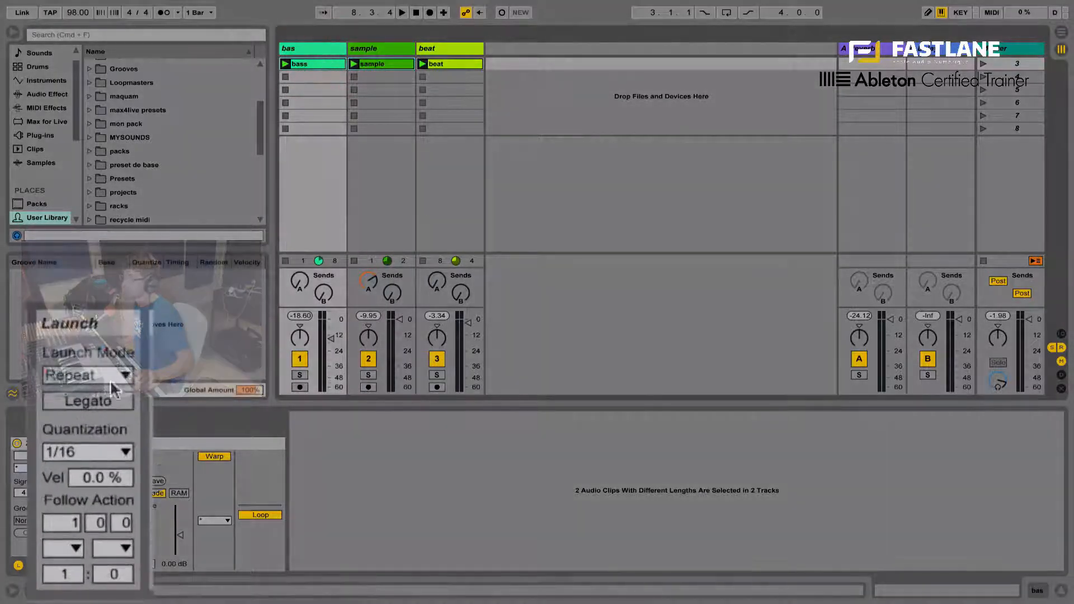
pyautogui.click(87, 401)
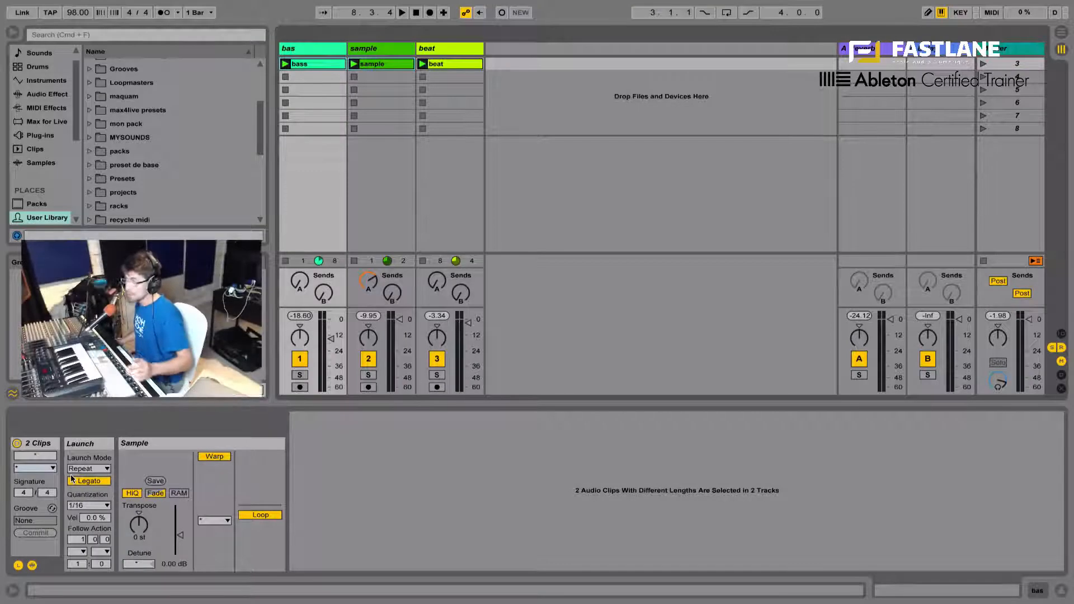
pyautogui.click(380, 64)
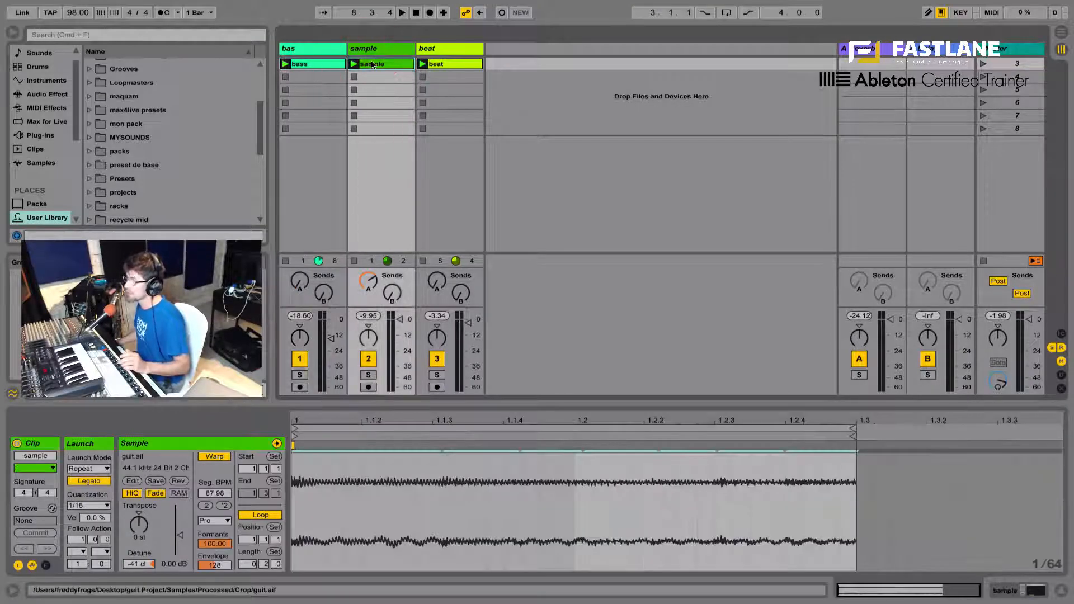